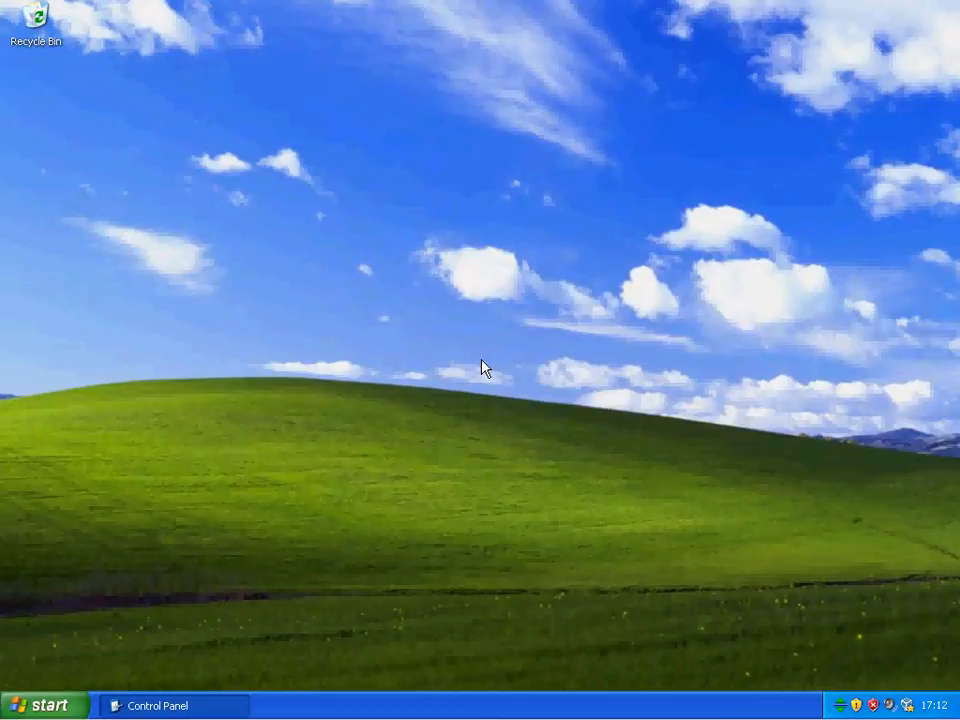
Close the Control Panel window from its taskbar button
right_click(155, 705)
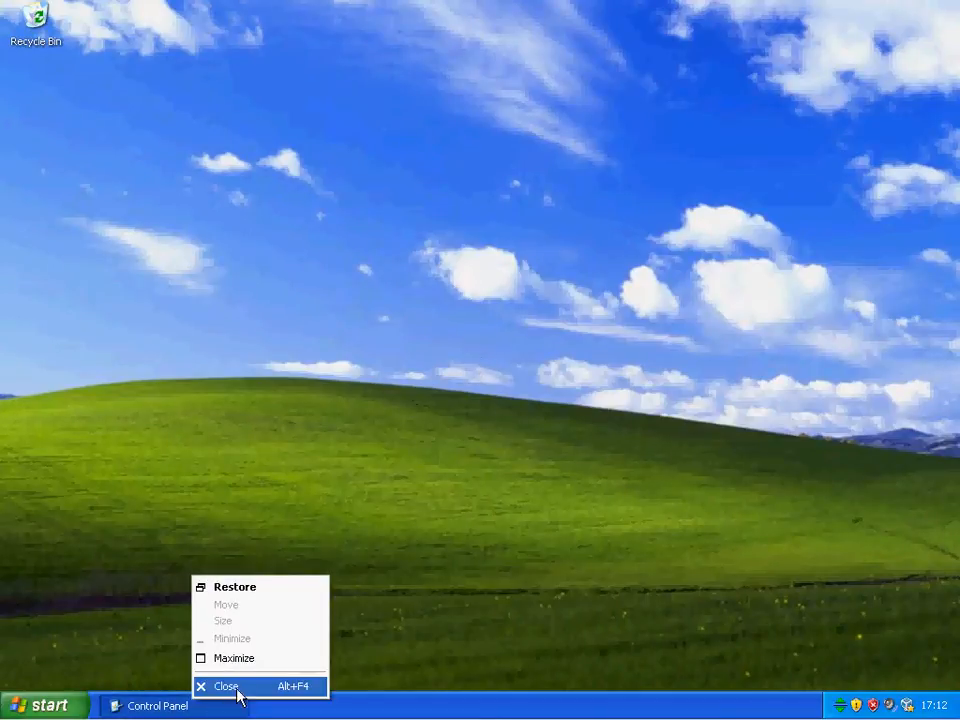
click(226, 686)
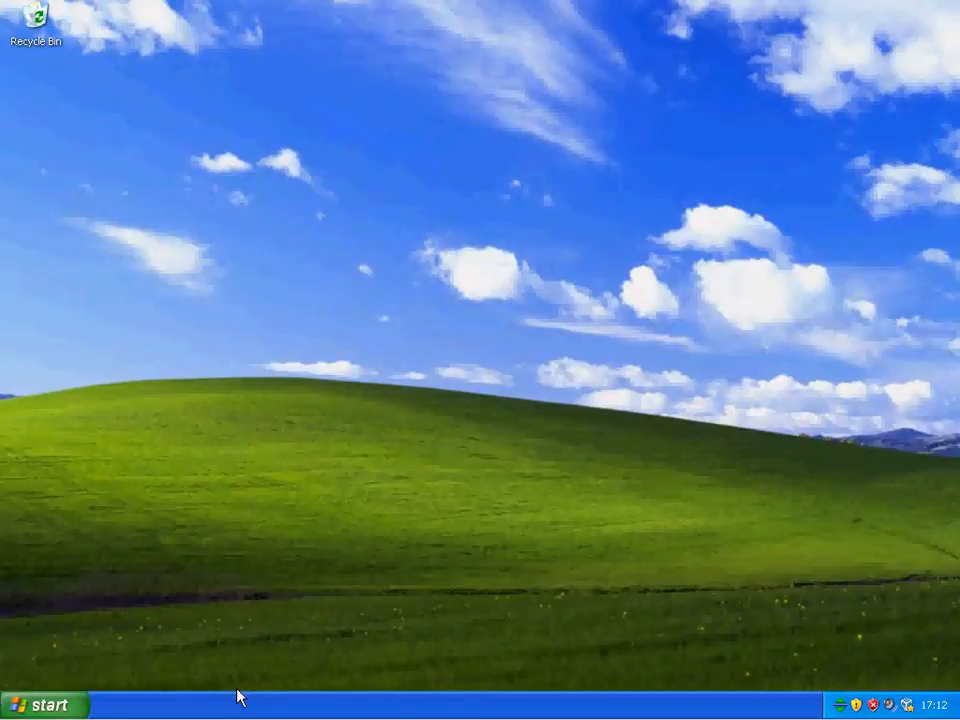
Load the gateway home page at 192.168.1.254 in Internet Explorer
click(40, 703)
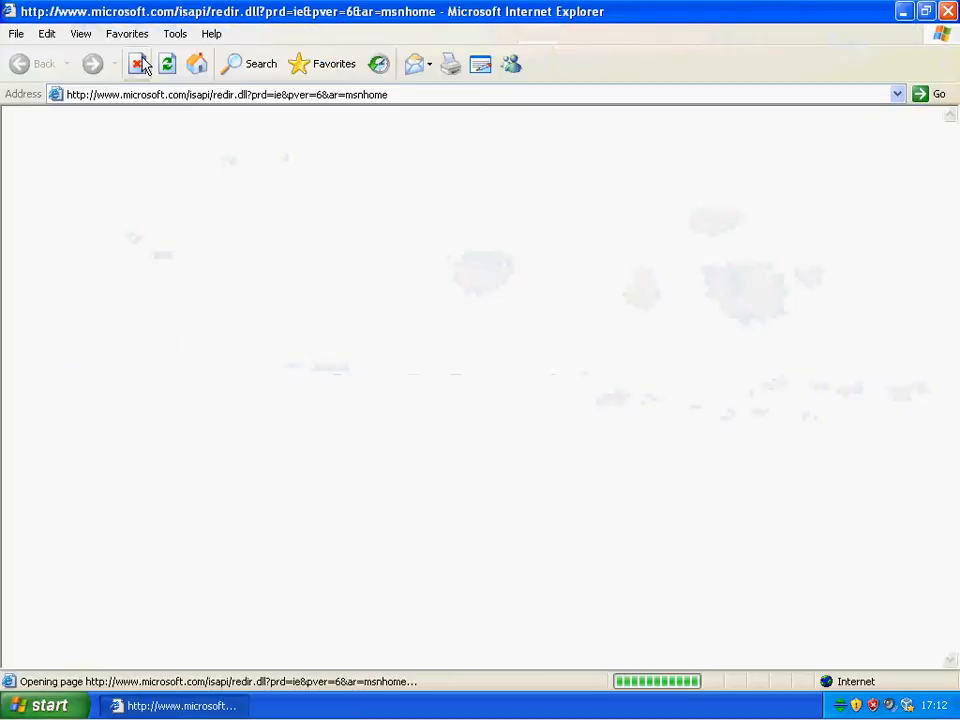
text(192.)
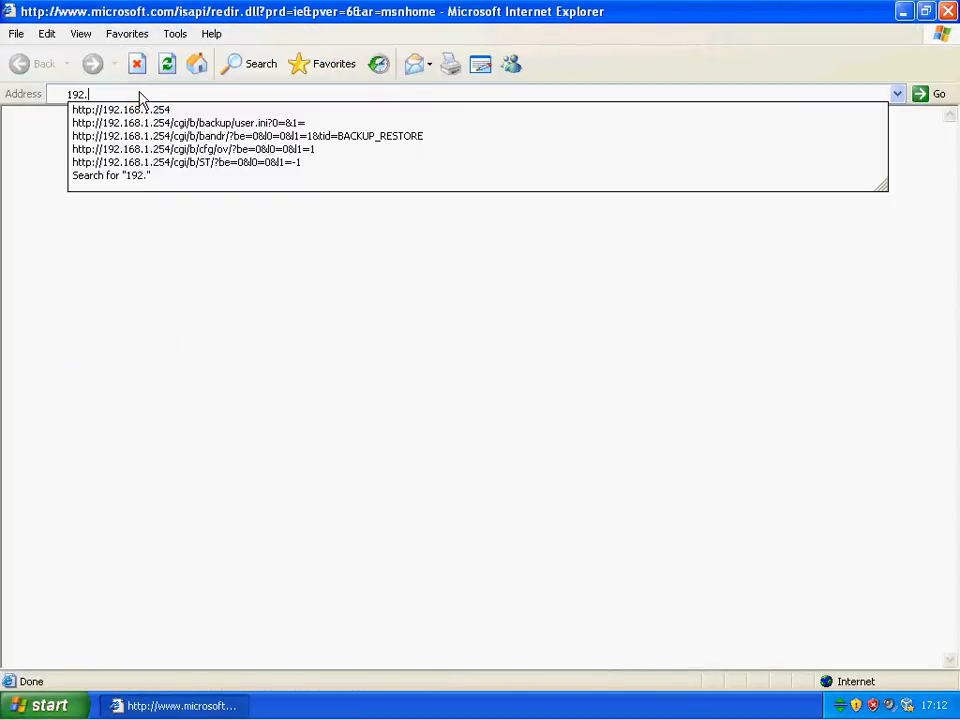
click(120, 109)
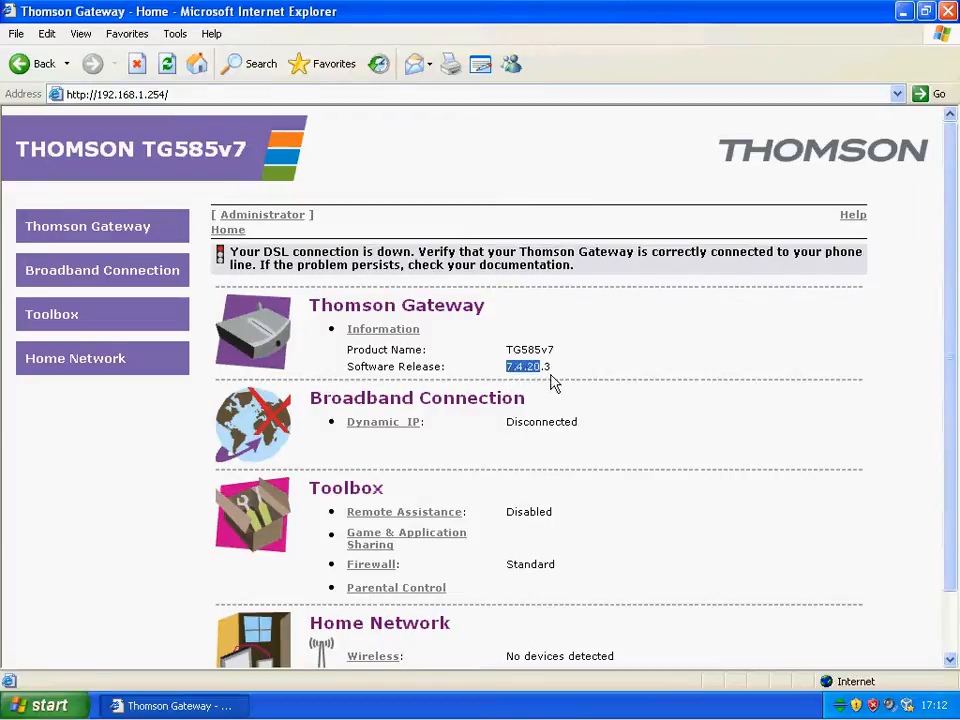
mouse_move(258, 125)
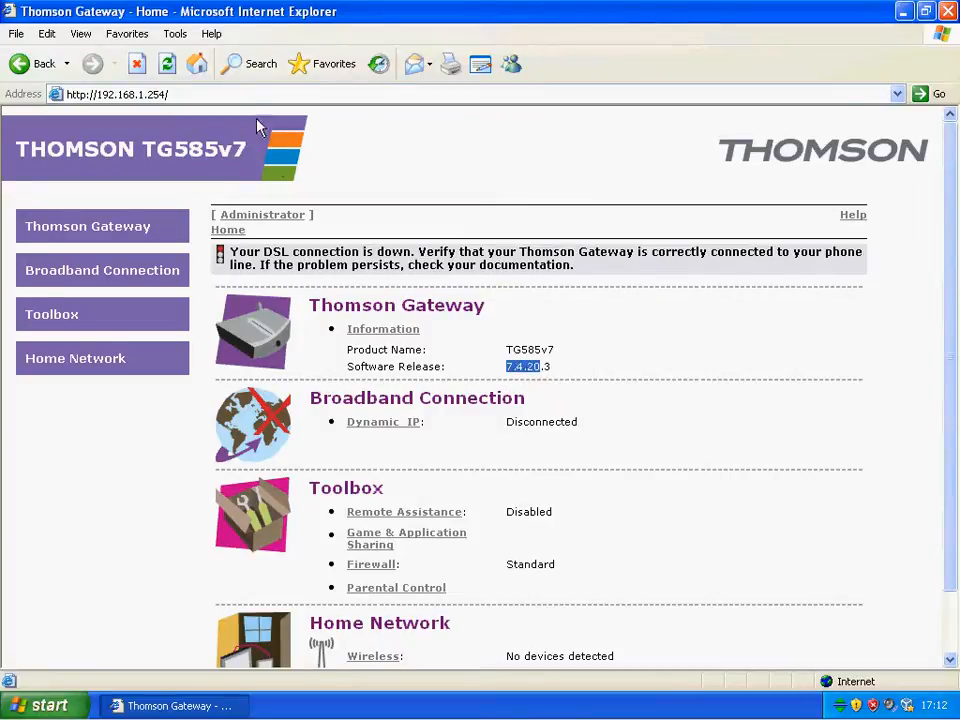
Open the BE Technical Wiki, search 'firmware', and open the Modem Firmware article
click(115, 93)
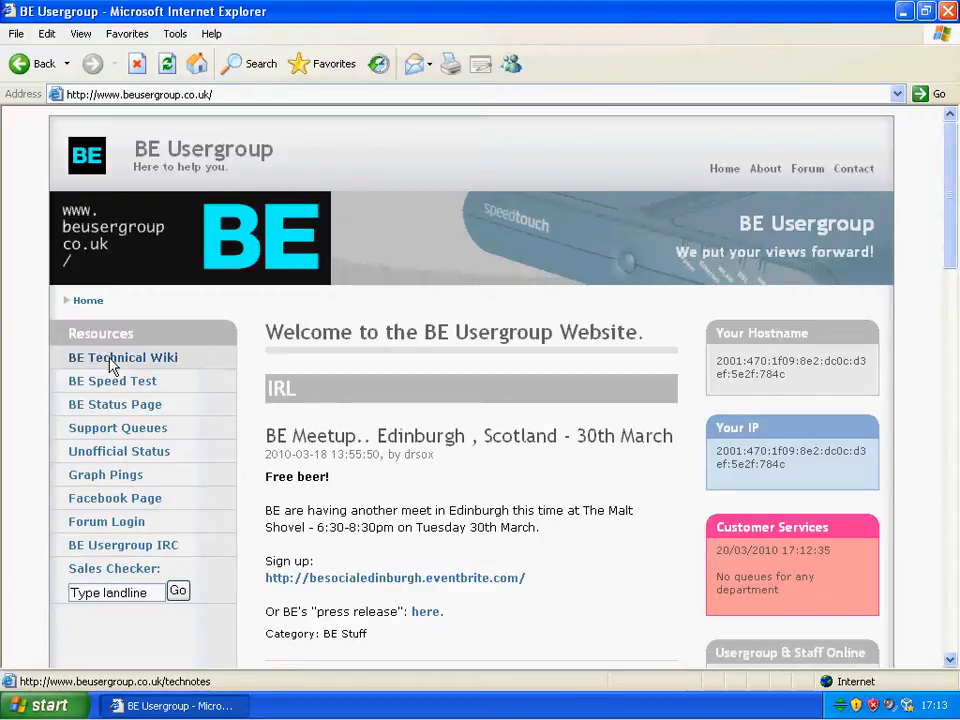
click(123, 357)
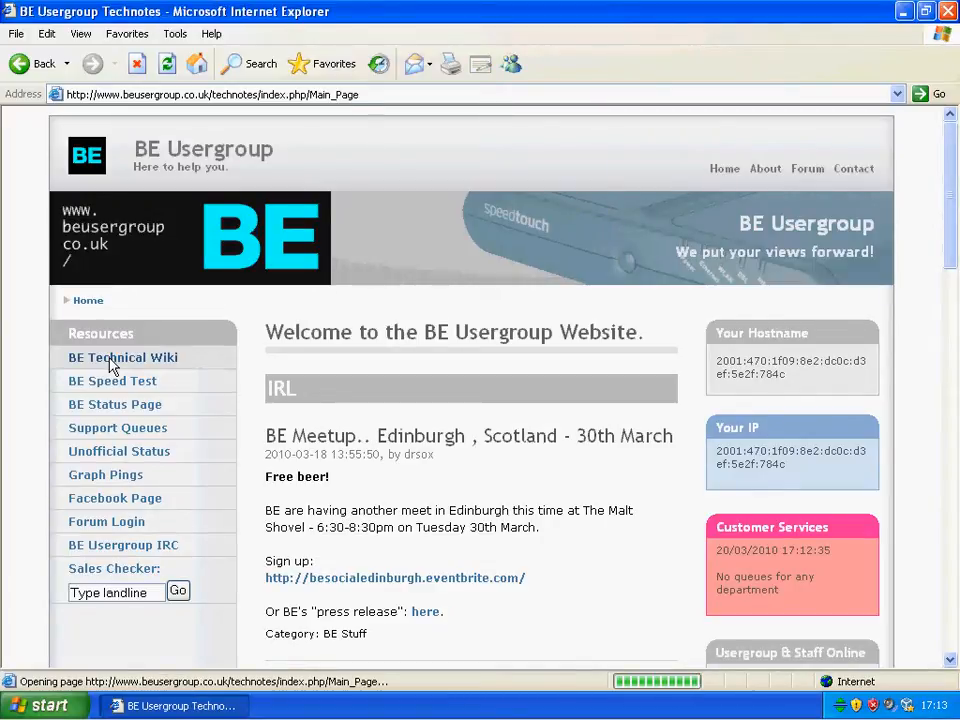
click(123, 357)
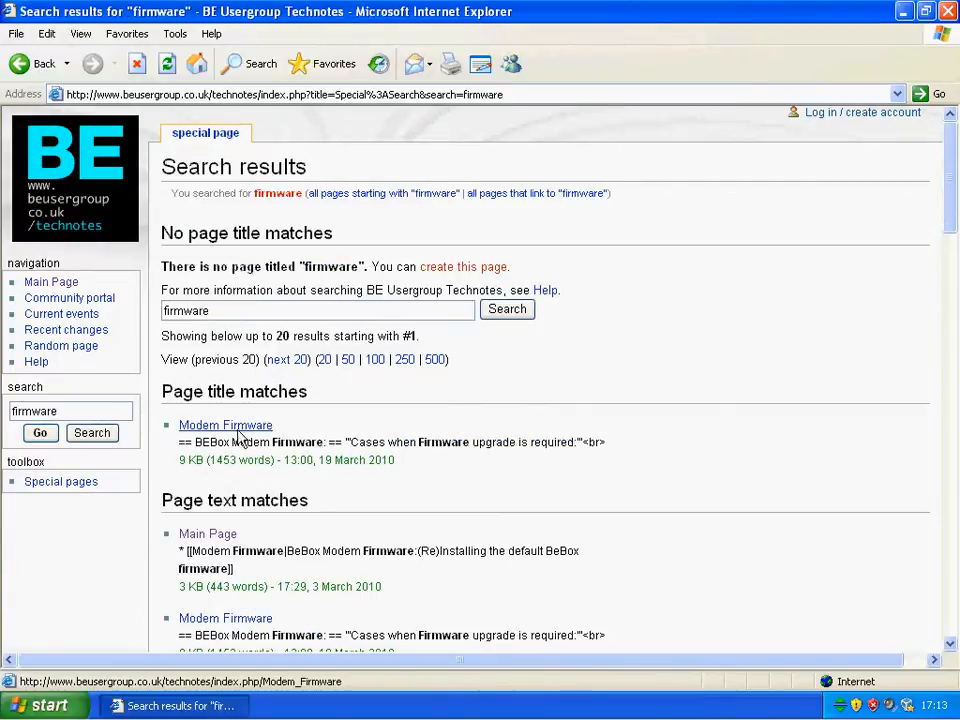
click(225, 425)
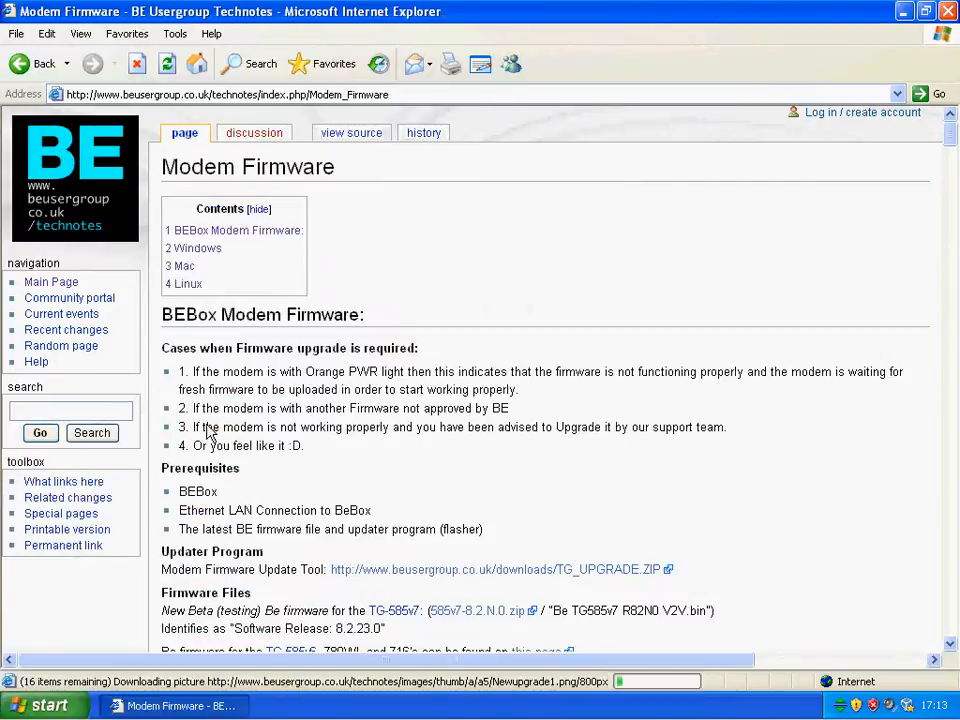
scroll(down, 3)
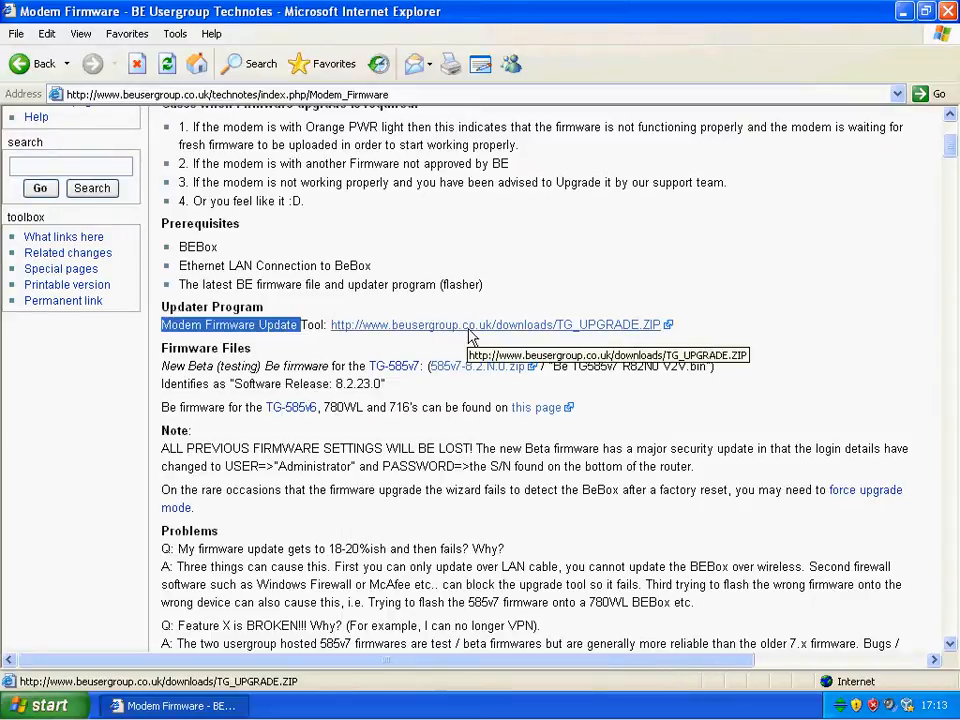
Save TG_UPGRADE.ZIP to the desktop
click(495, 324)
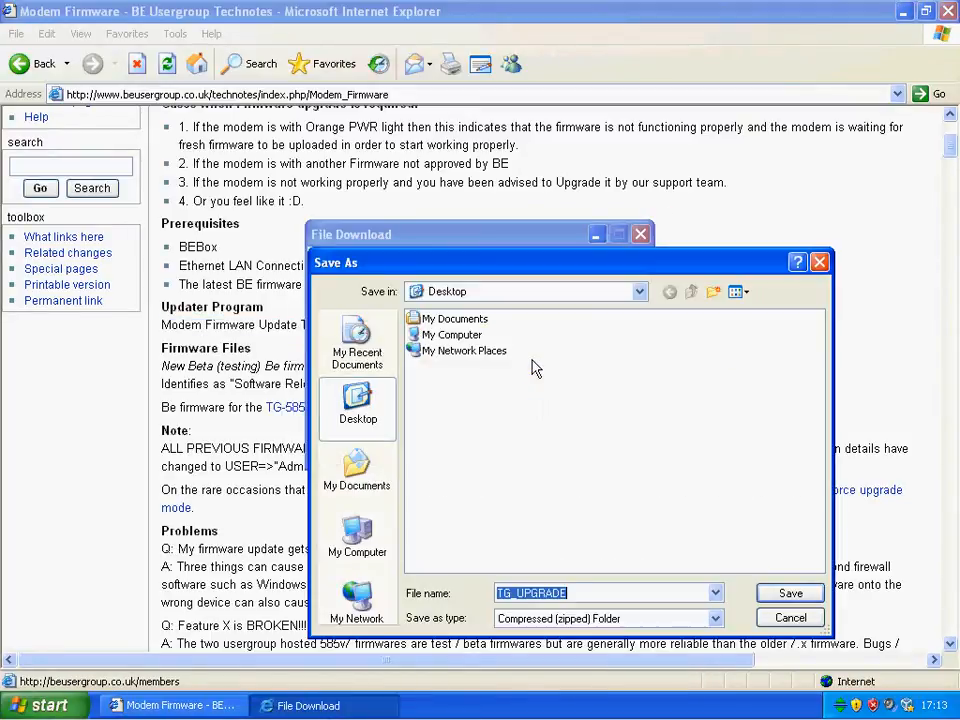
click(789, 592)
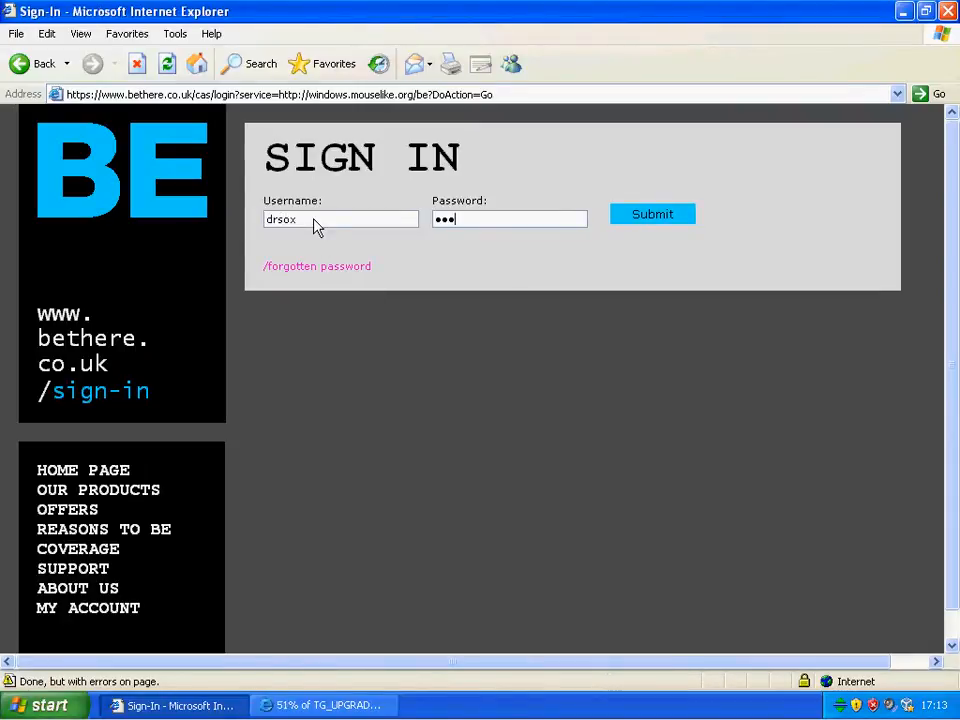
Submit the sign-in form and accept the security alert
click(652, 213)
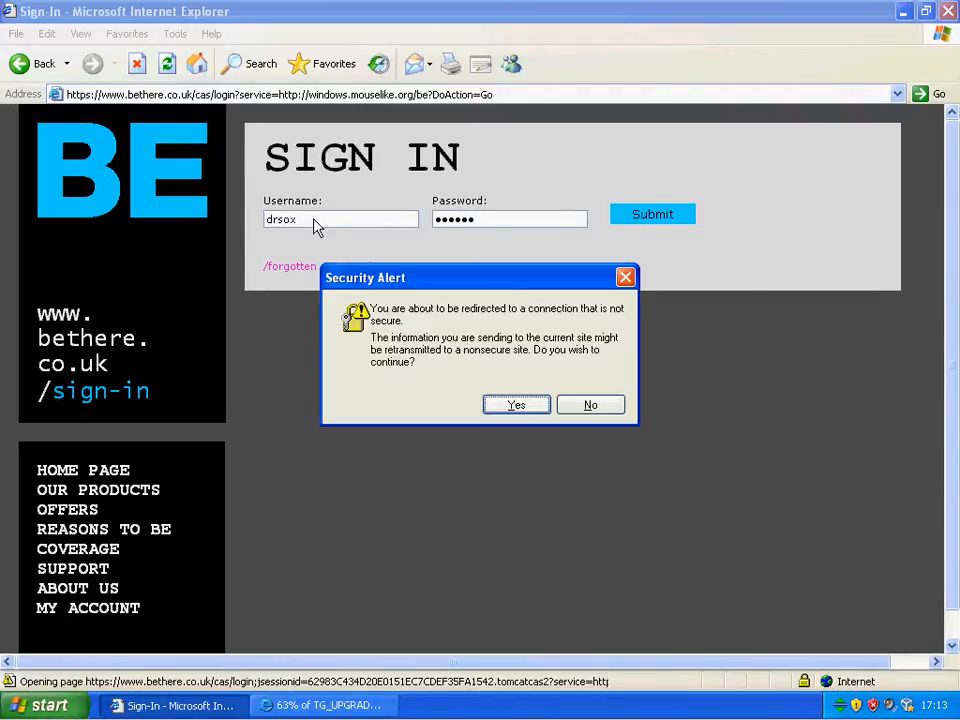
click(516, 404)
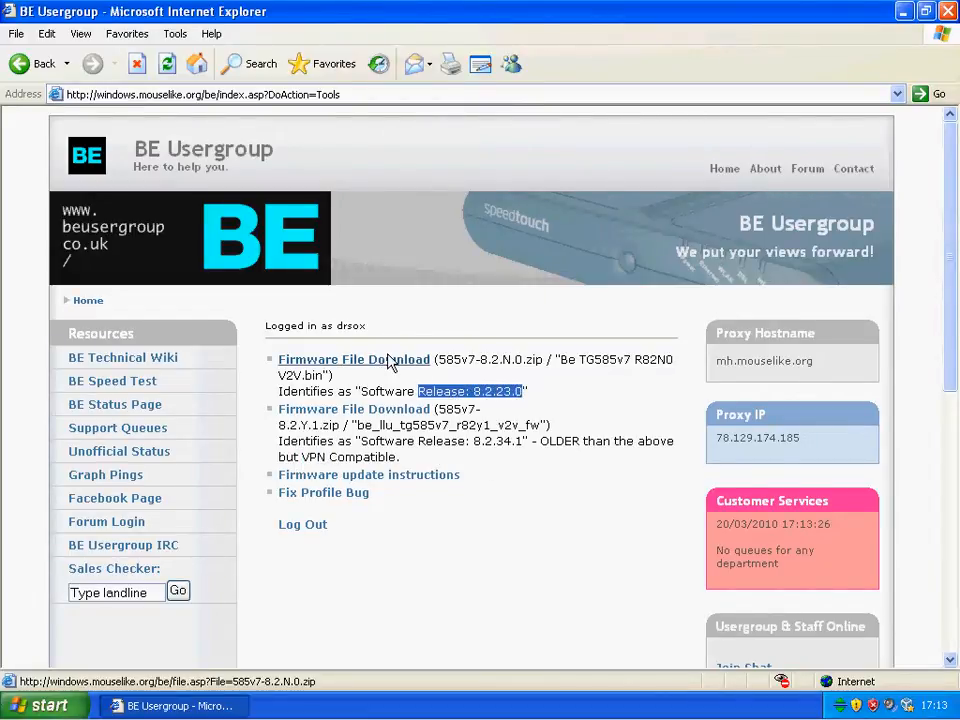
Save the 585v7 8.2.23.0 firmware zip to the desktop
click(353, 359)
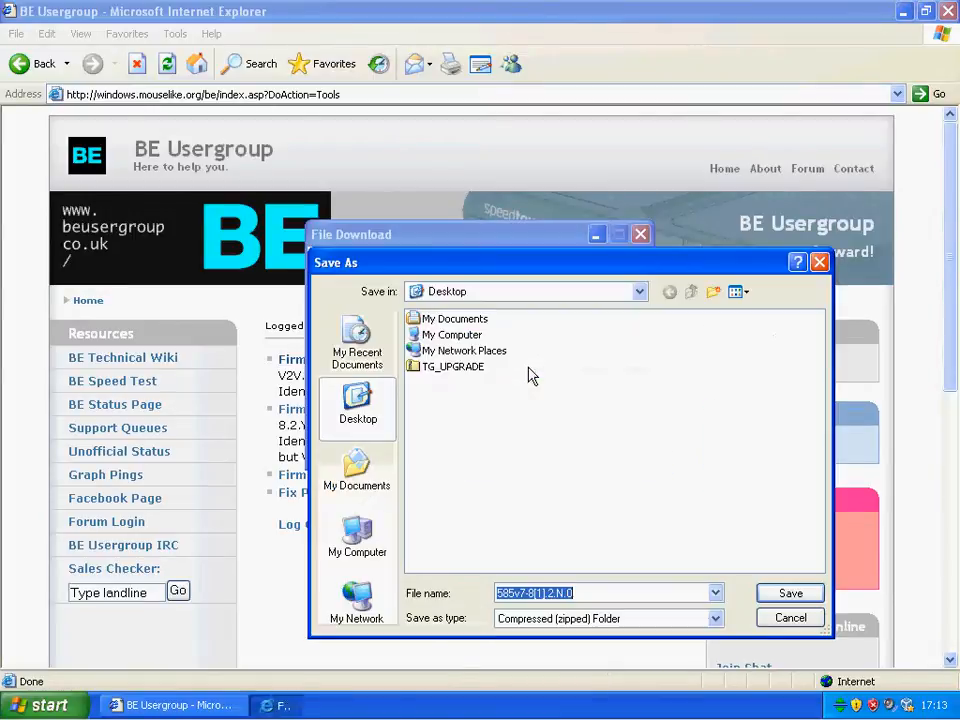
click(789, 593)
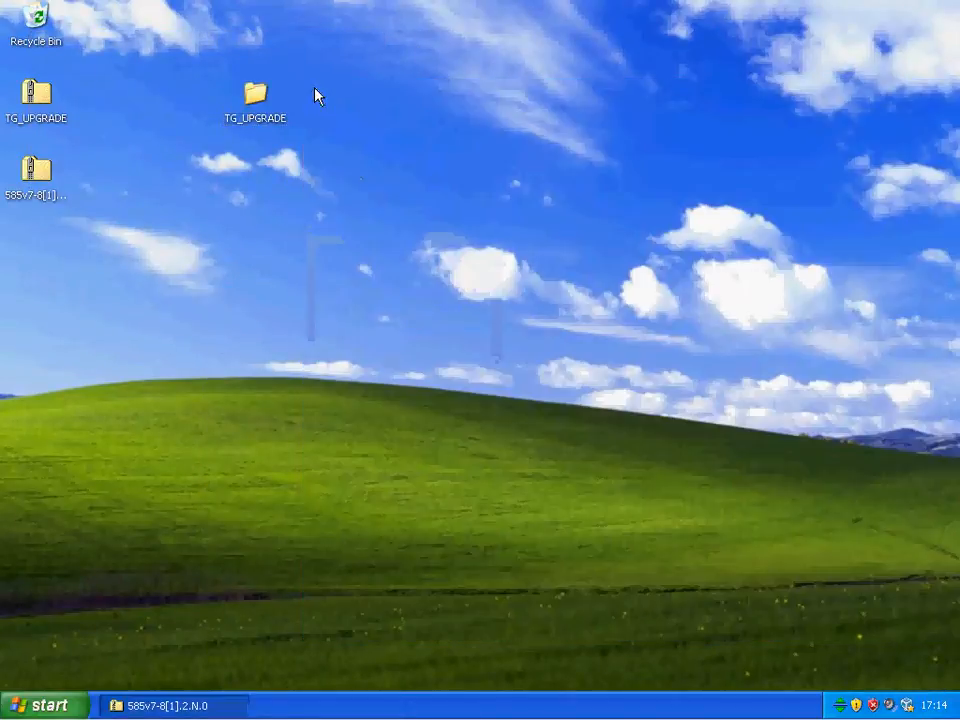
Extract the firmware archive and delete both downloaded zip files
double_click(36, 168)
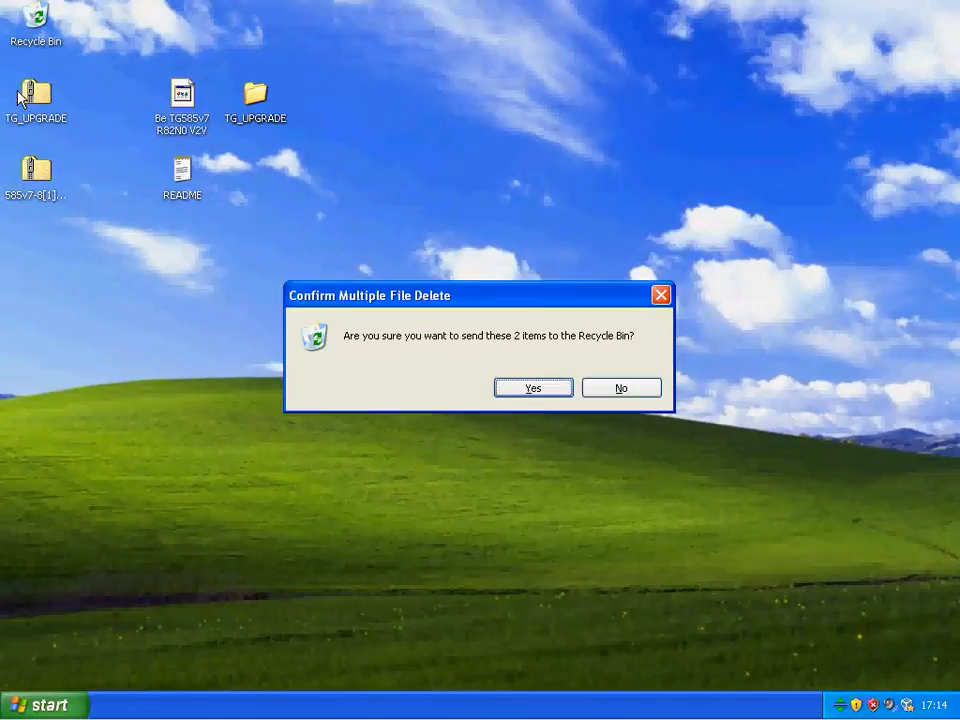
click(532, 388)
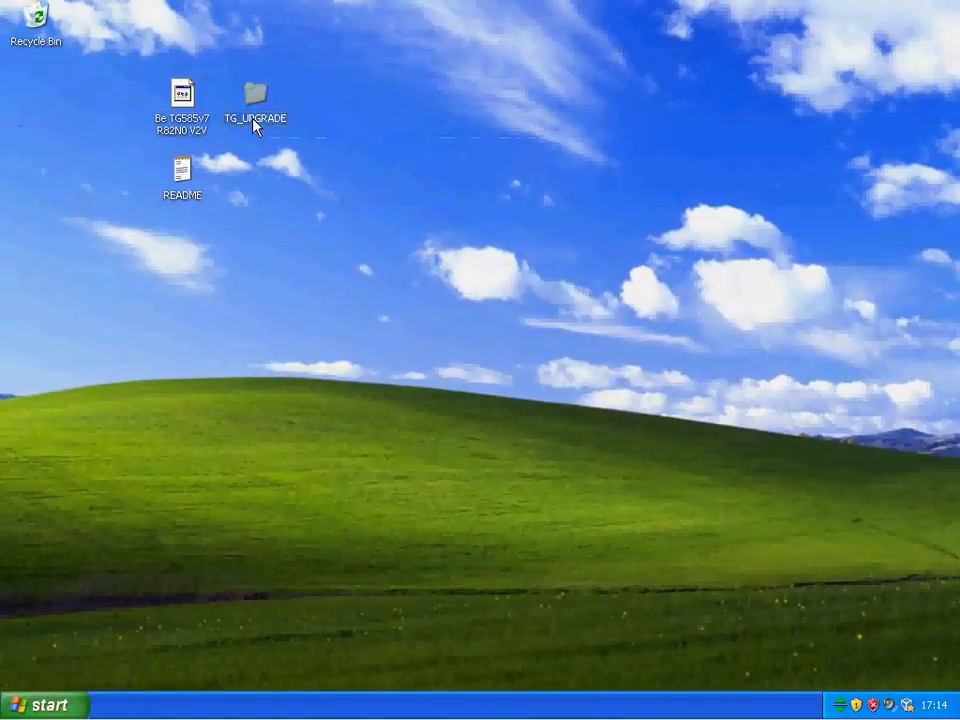
Launch setup from the TG_UPGRADE folder
double_click(255, 98)
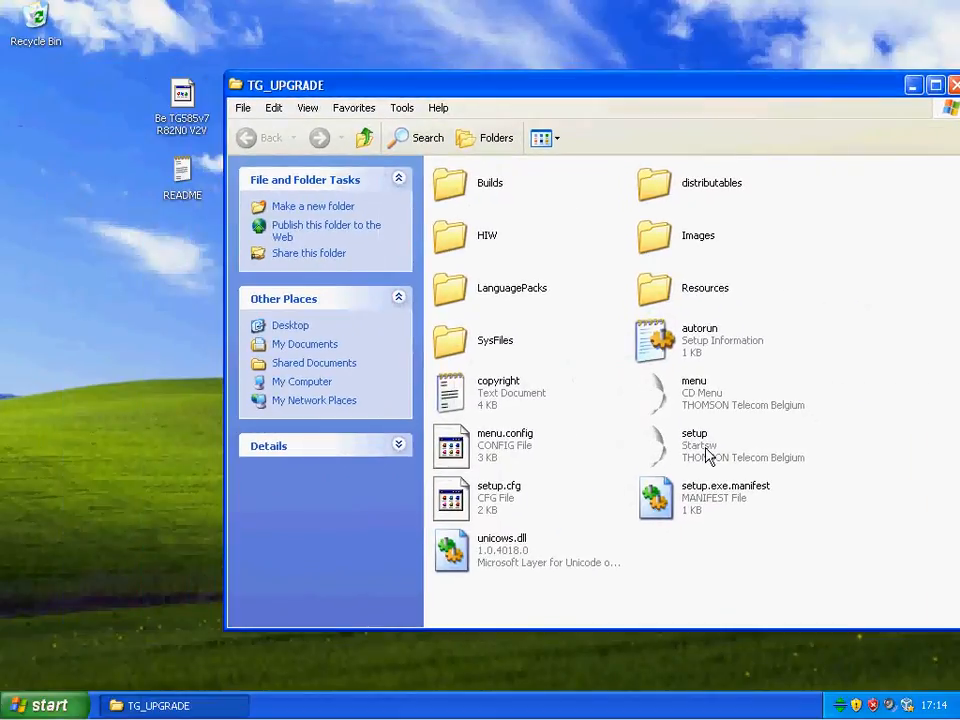
click(694, 445)
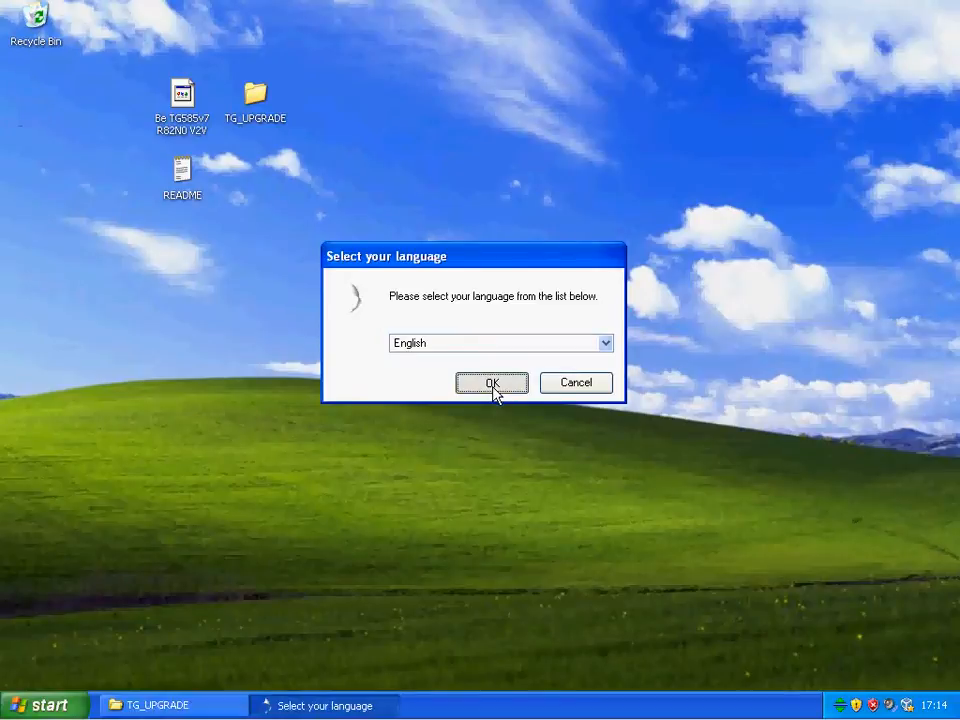
Choose English as the wizard language and pass the welcome page
click(492, 383)
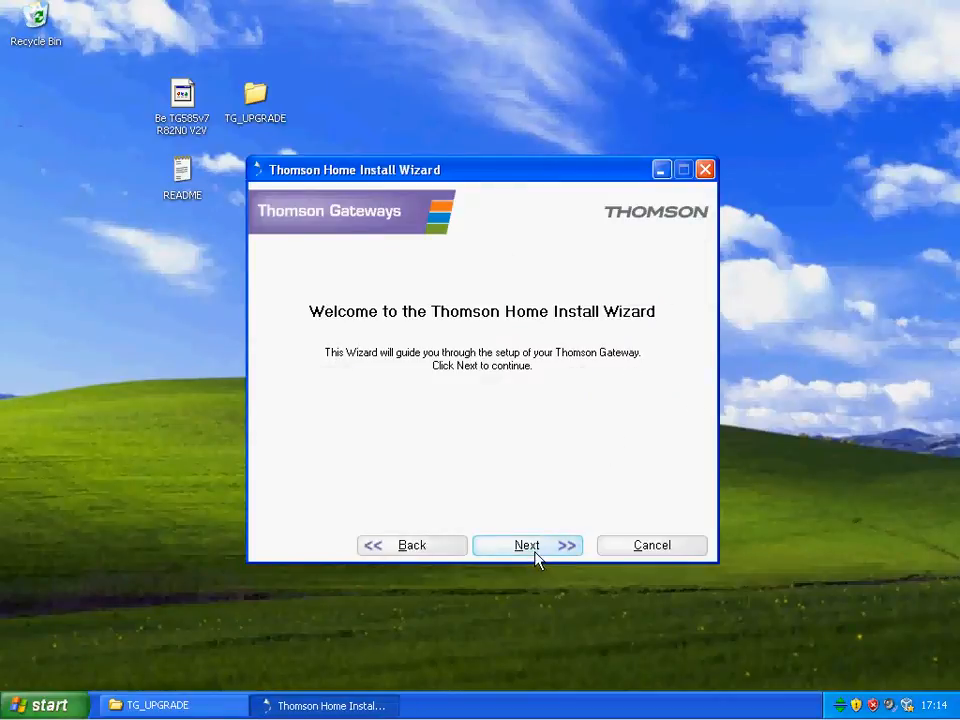
click(527, 545)
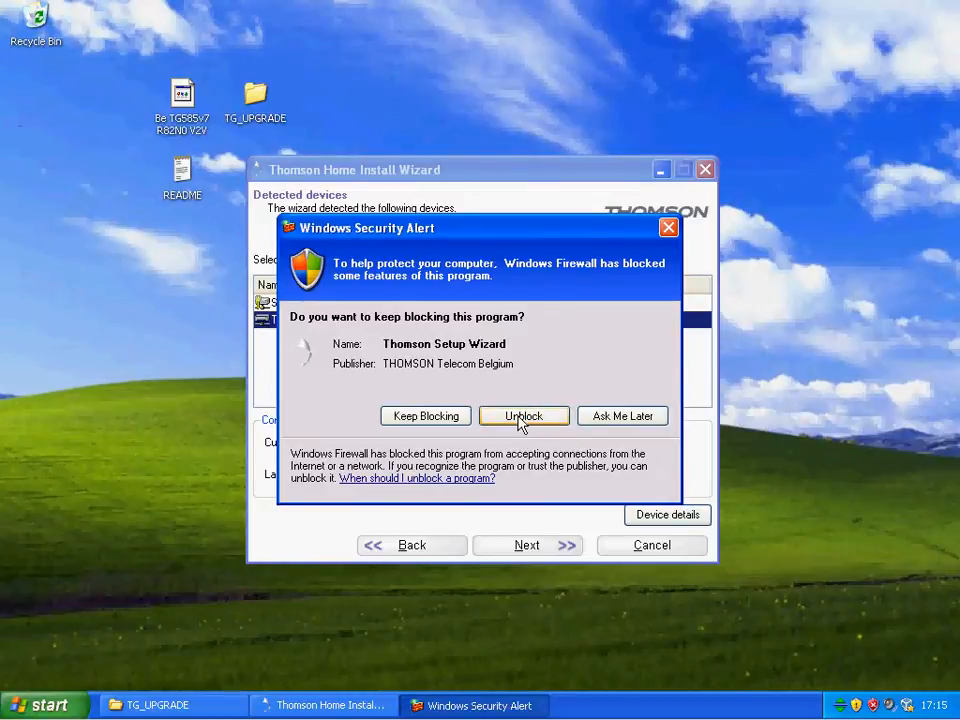
Allow the wizard through the firewall and select the Thomson TG 585 v7 gateway
click(523, 415)
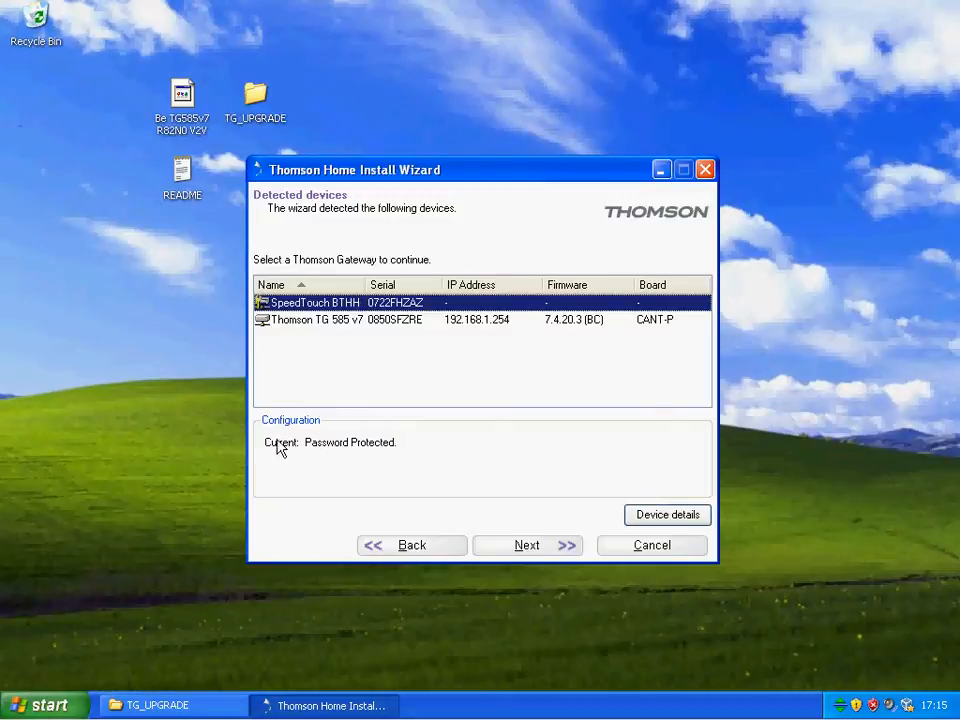
click(320, 319)
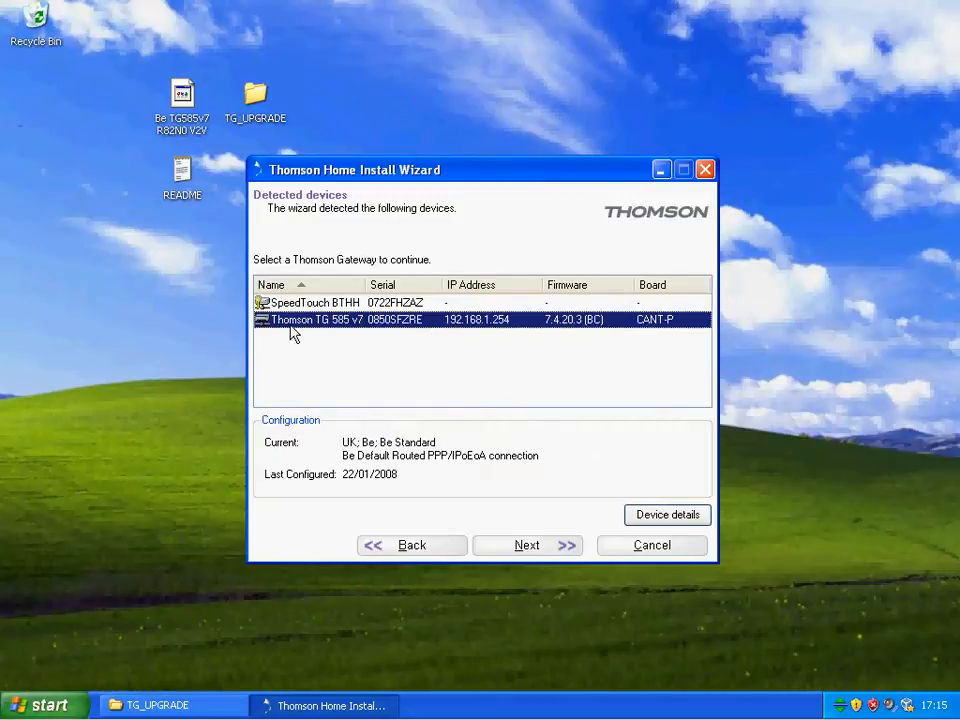
mouse_move(350, 330)
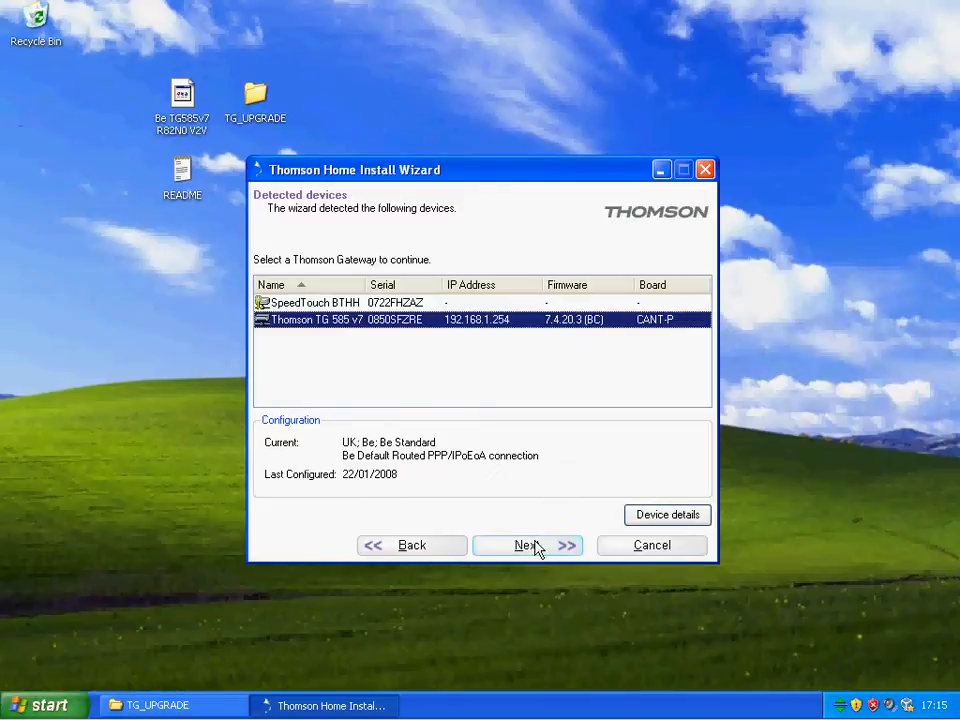
click(527, 545)
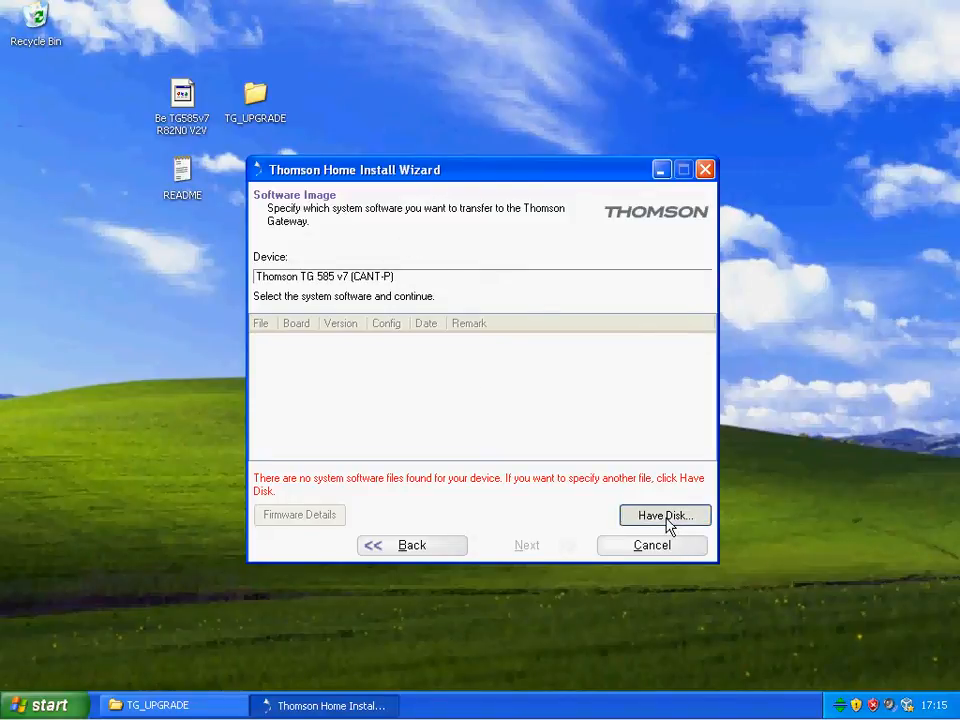
Load the 'Be TG585v7 R82N0 V2V' firmware file from the desktop and select the 8.2.23.0 image
click(664, 514)
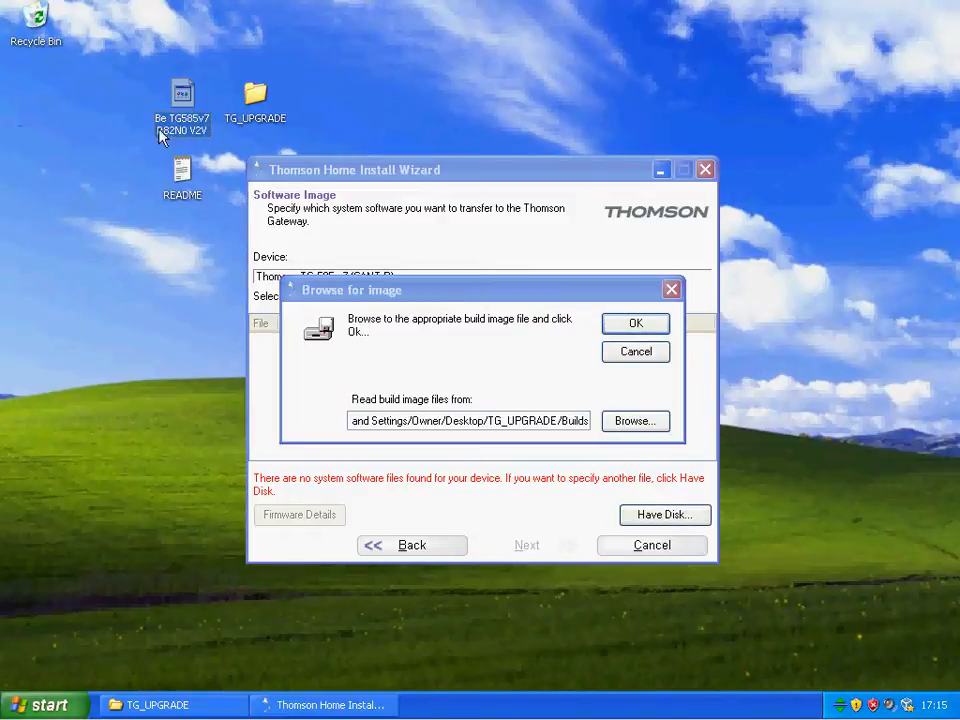
click(634, 420)
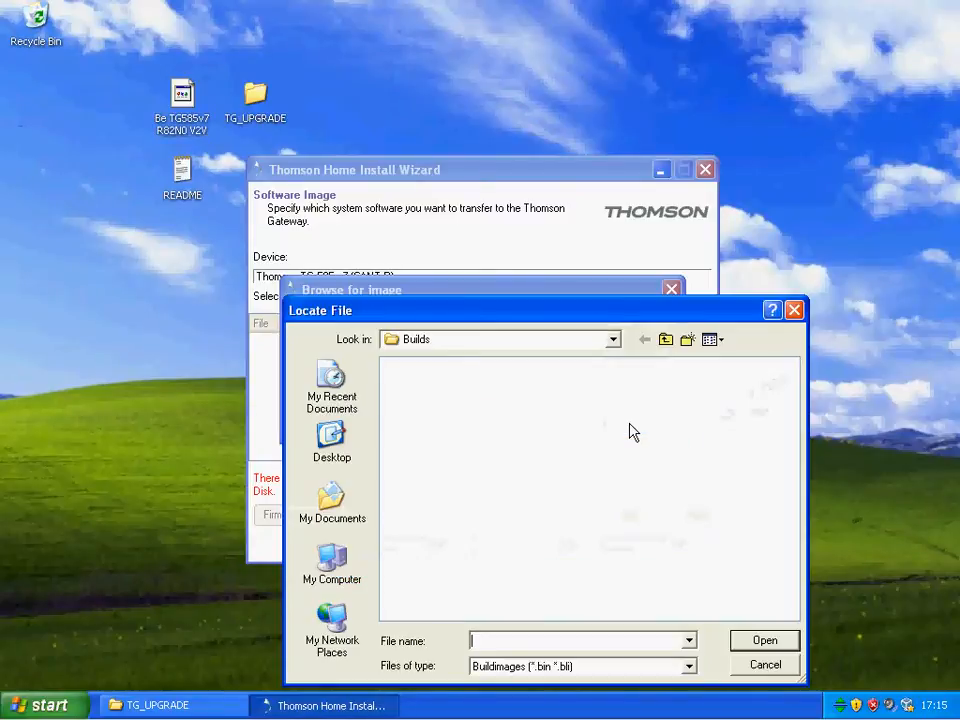
click(331, 440)
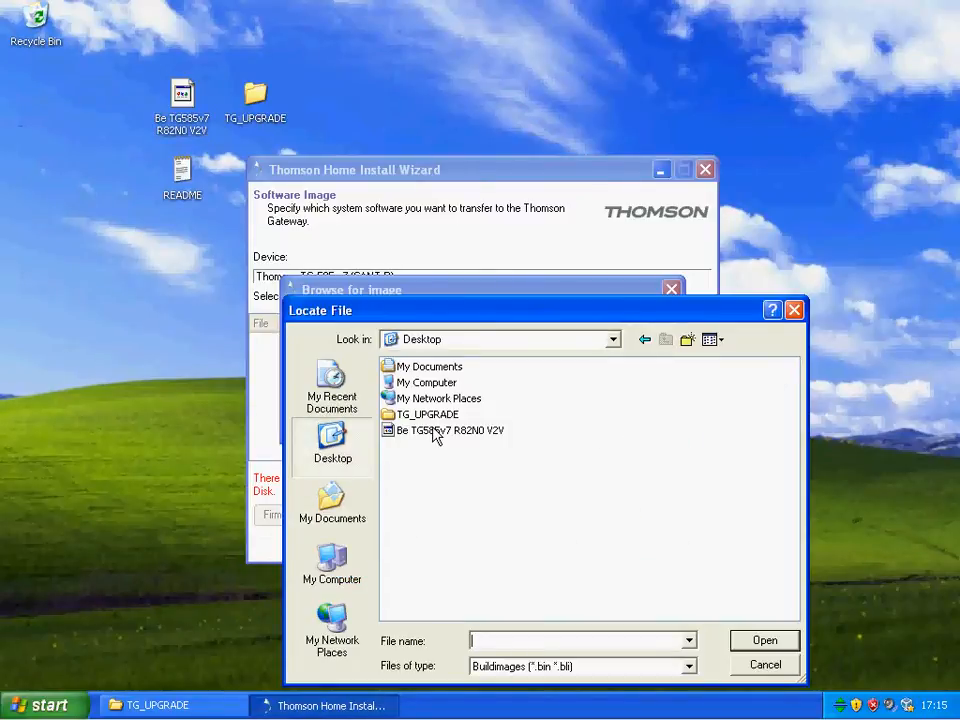
click(448, 430)
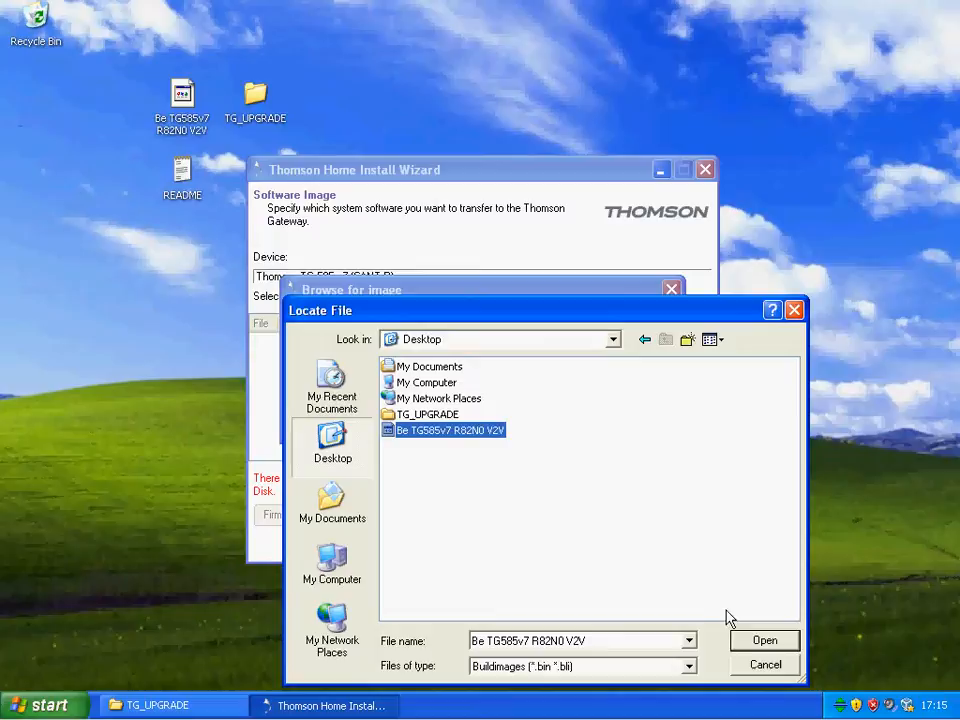
click(764, 640)
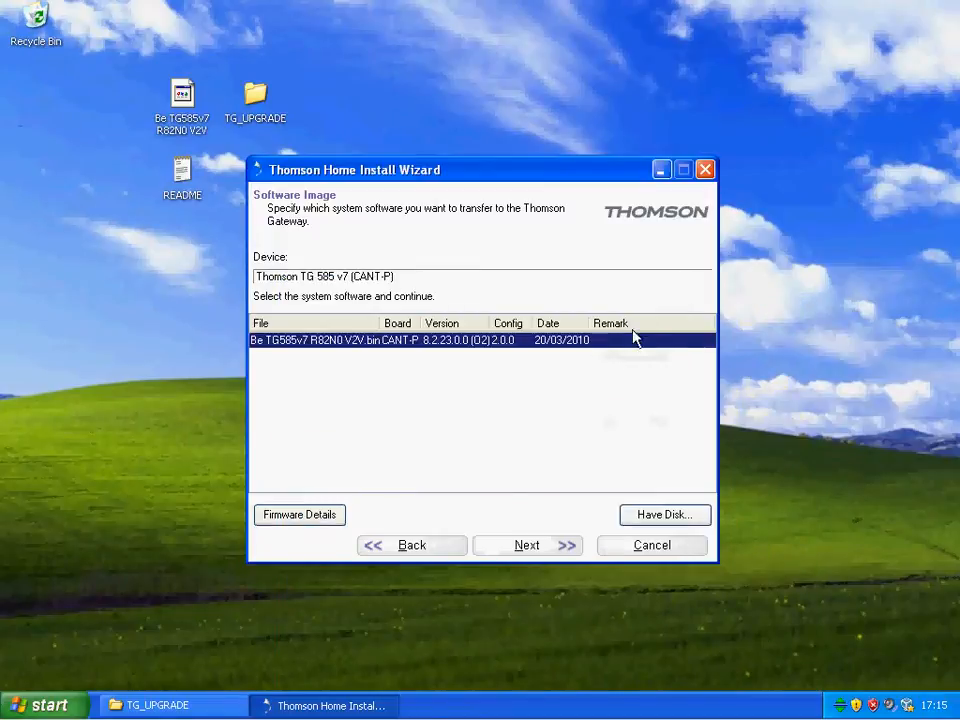
click(527, 545)
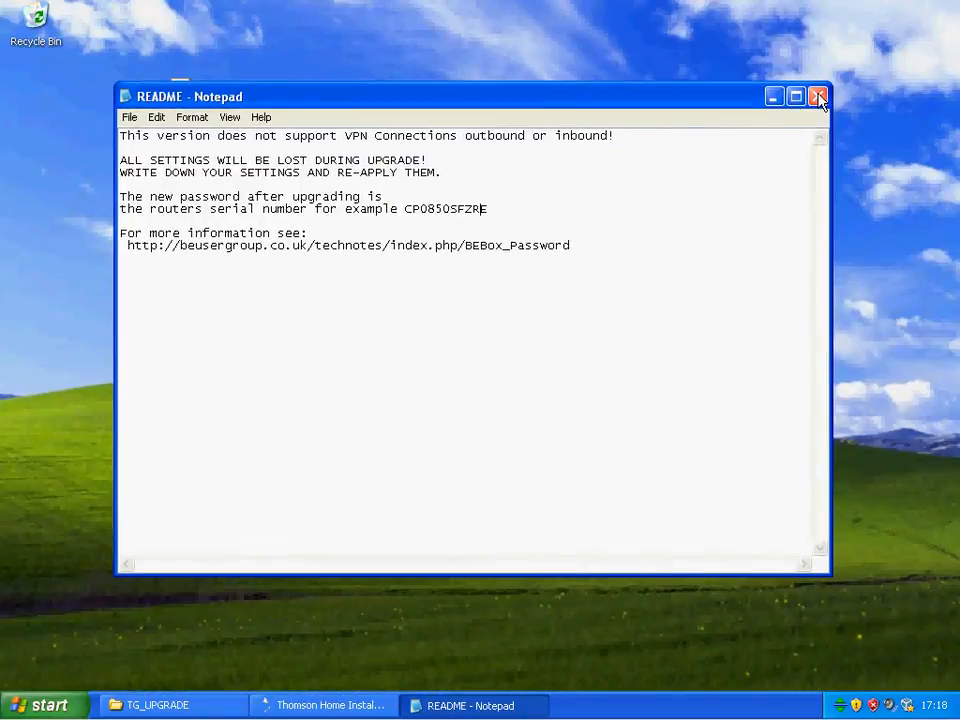
mouse_move(818, 96)
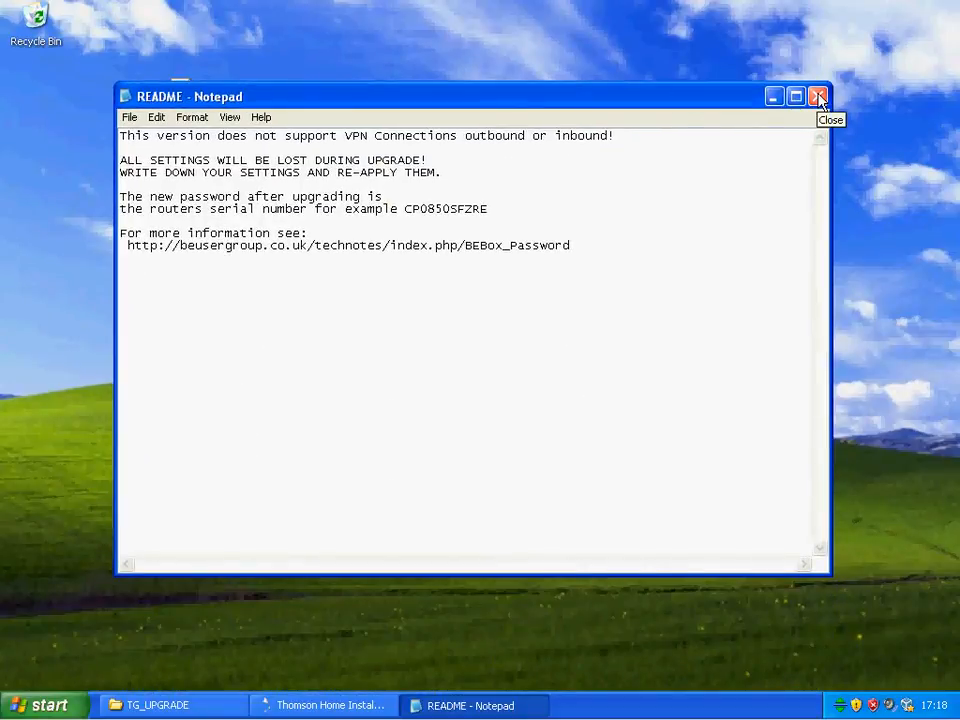
Close the README in Notepad and finish the wizard with the gateway web interface option
click(818, 96)
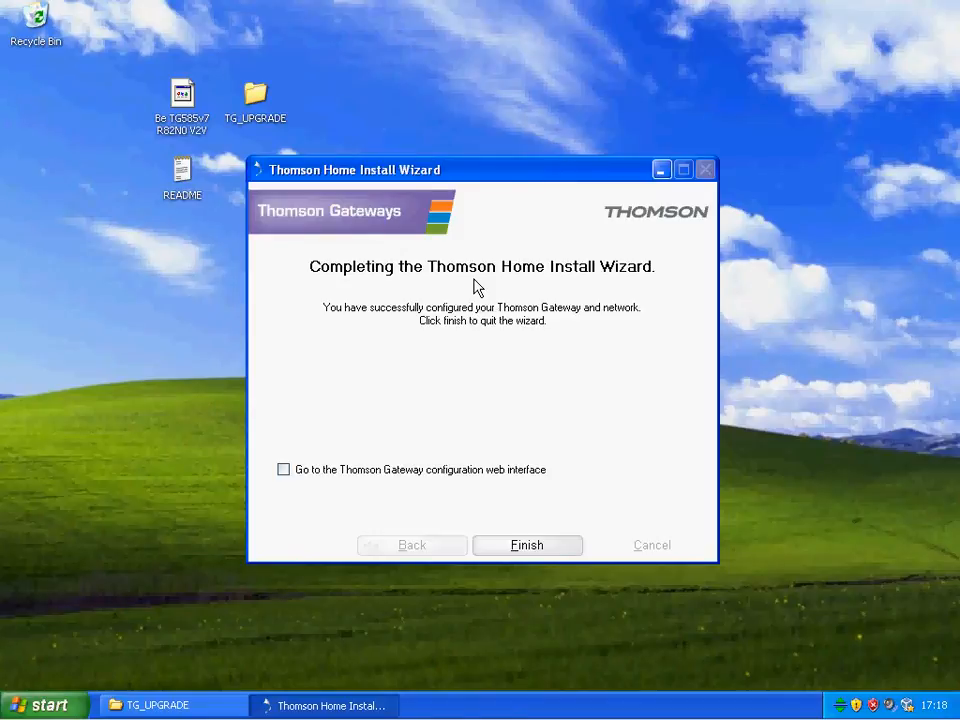
mouse_move(423, 404)
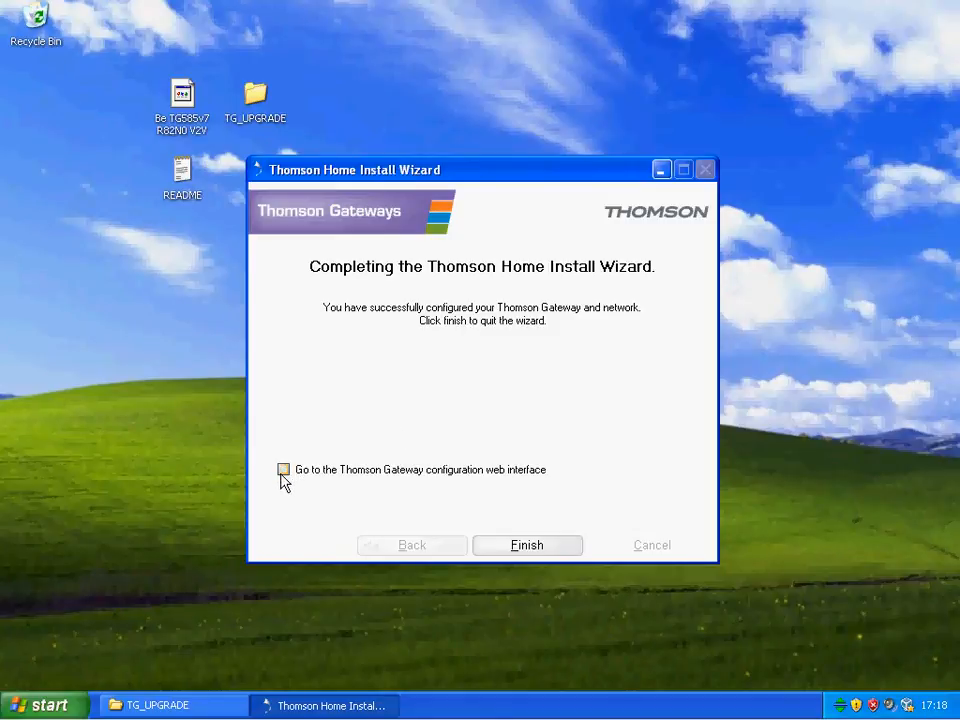
click(527, 545)
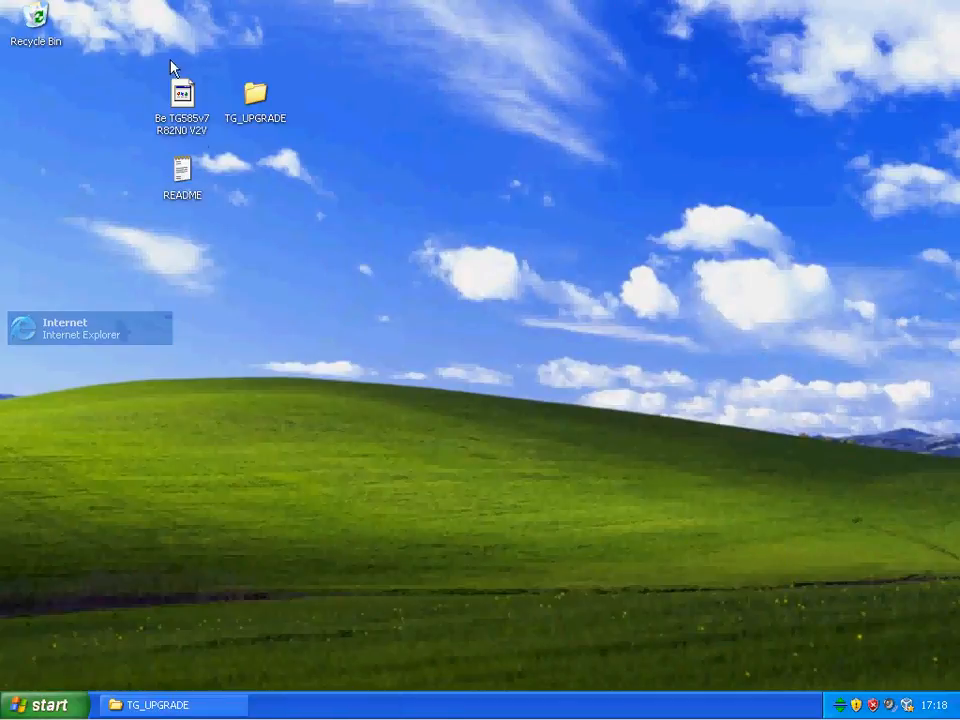
Log in to the gateway at 192.168.1.254 as Administrator and open its home page
text(192)
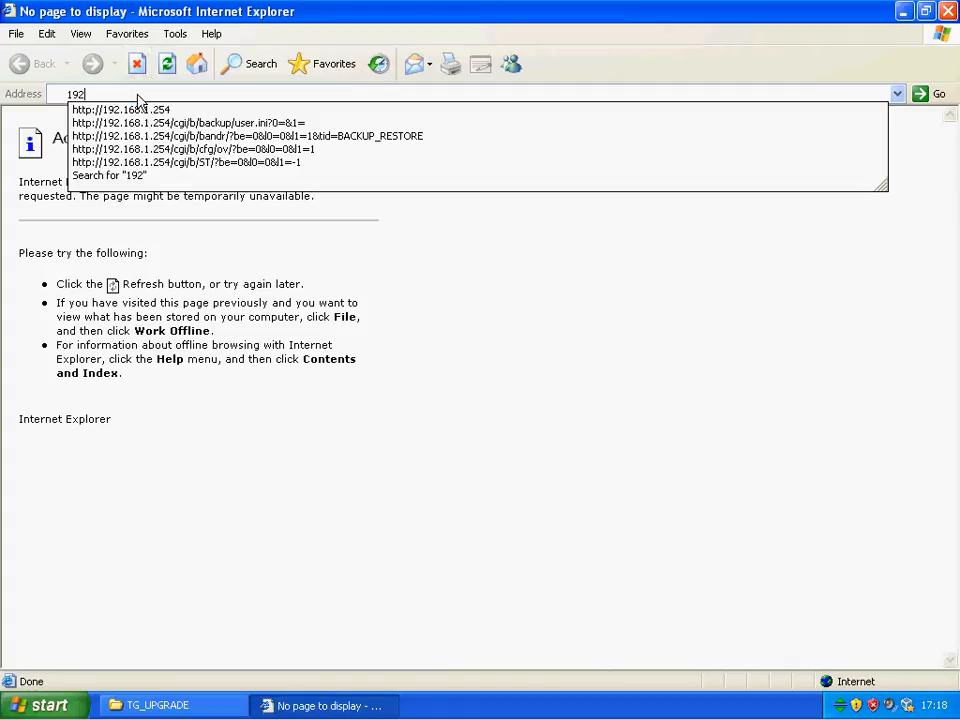
click(121, 109)
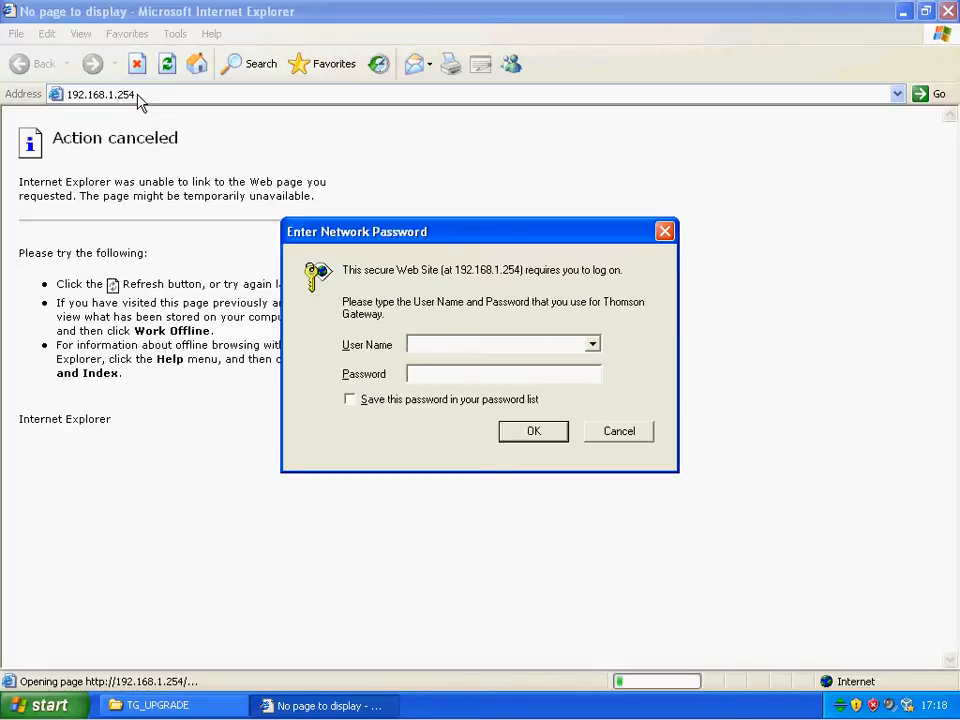
text(Admin)
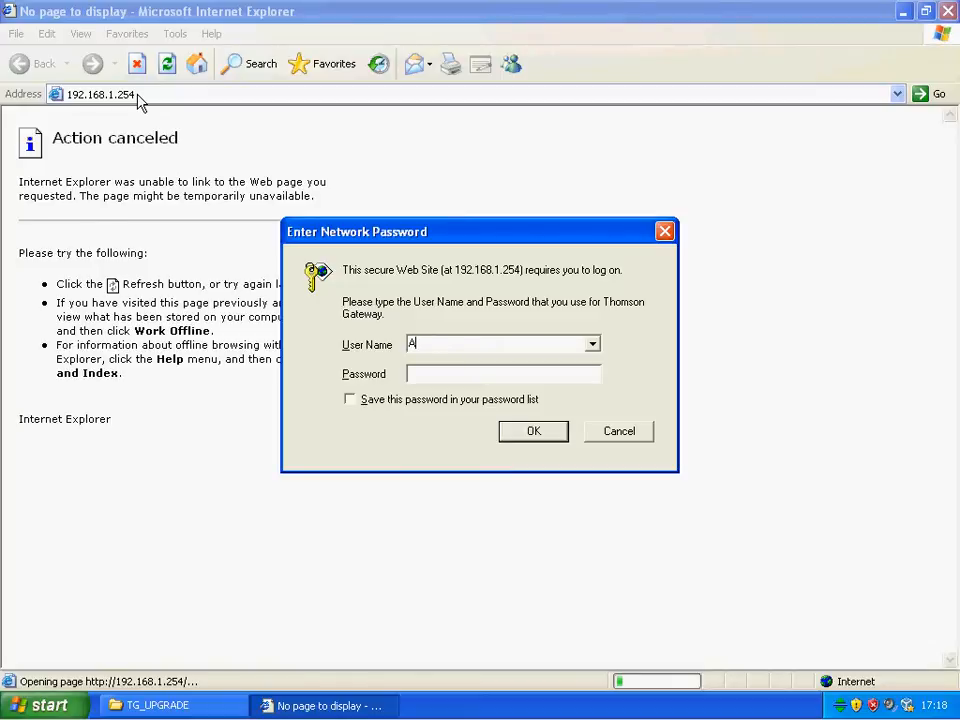
text(dministrator)
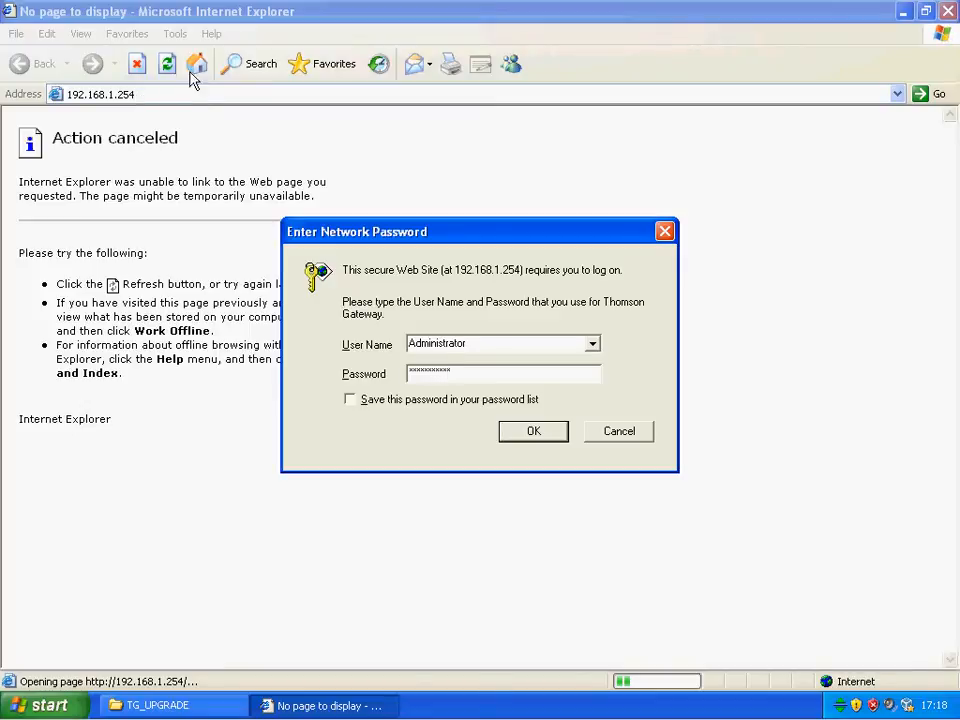
click(533, 431)
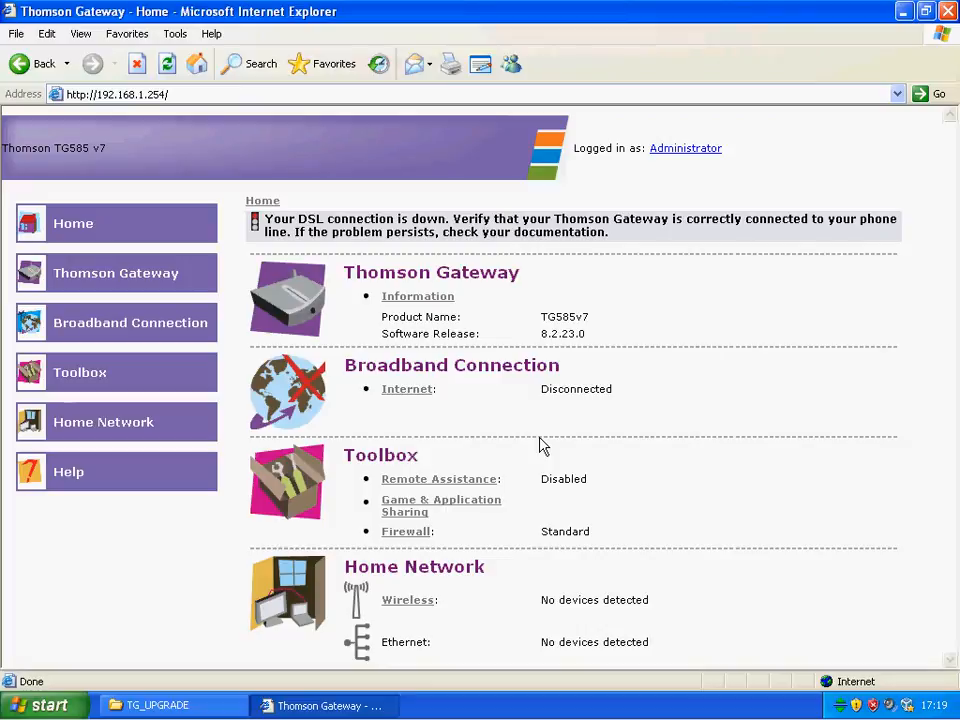
mouse_move(480, 335)
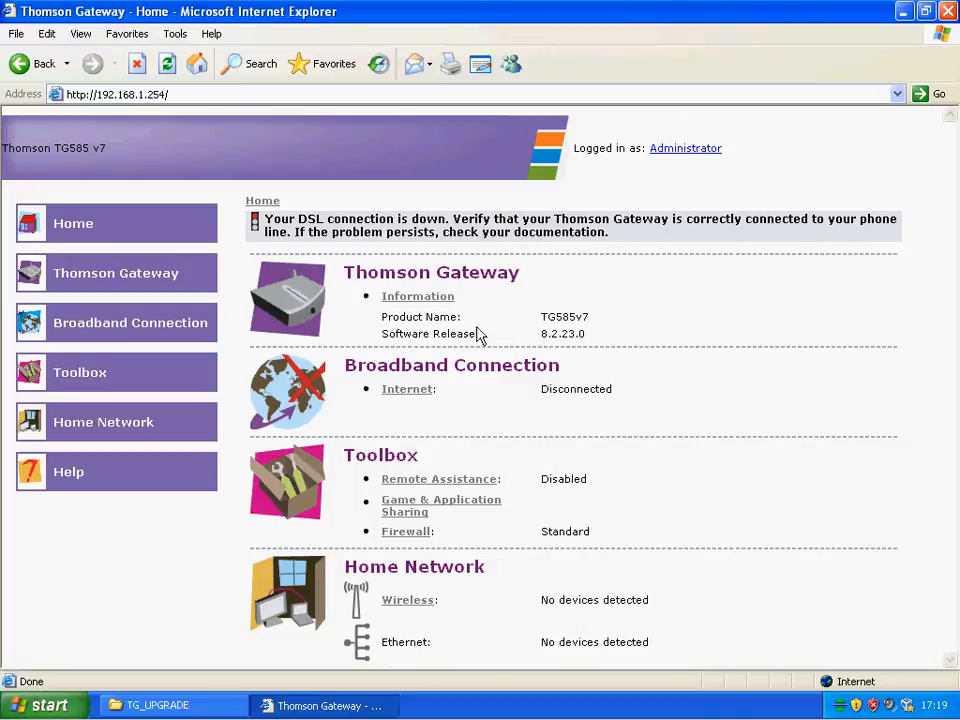
mouse_move(550, 369)
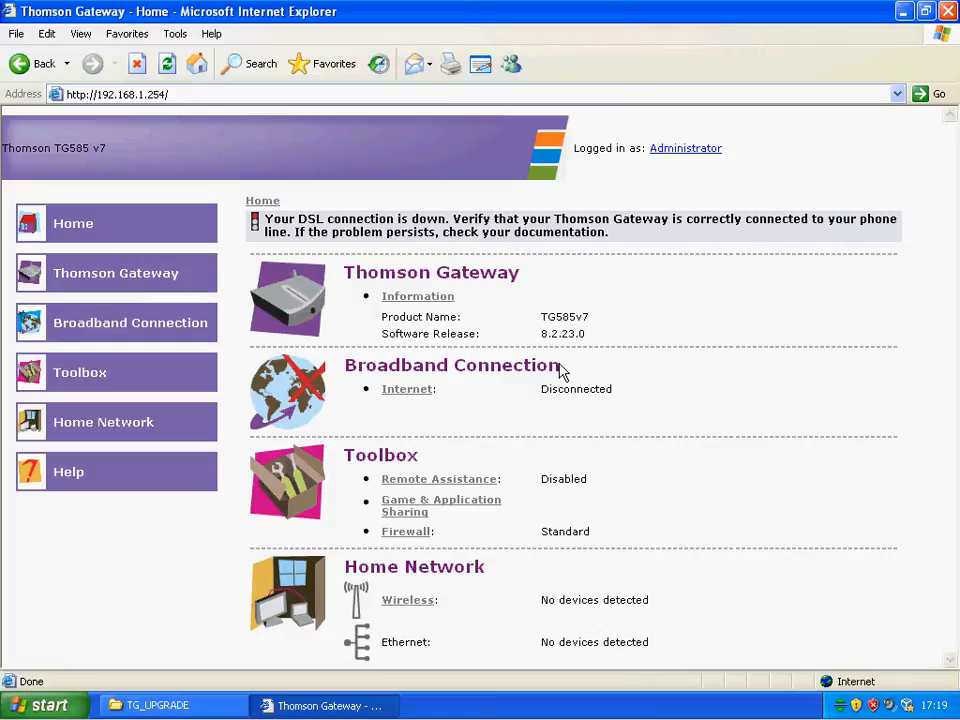
click(115, 94)
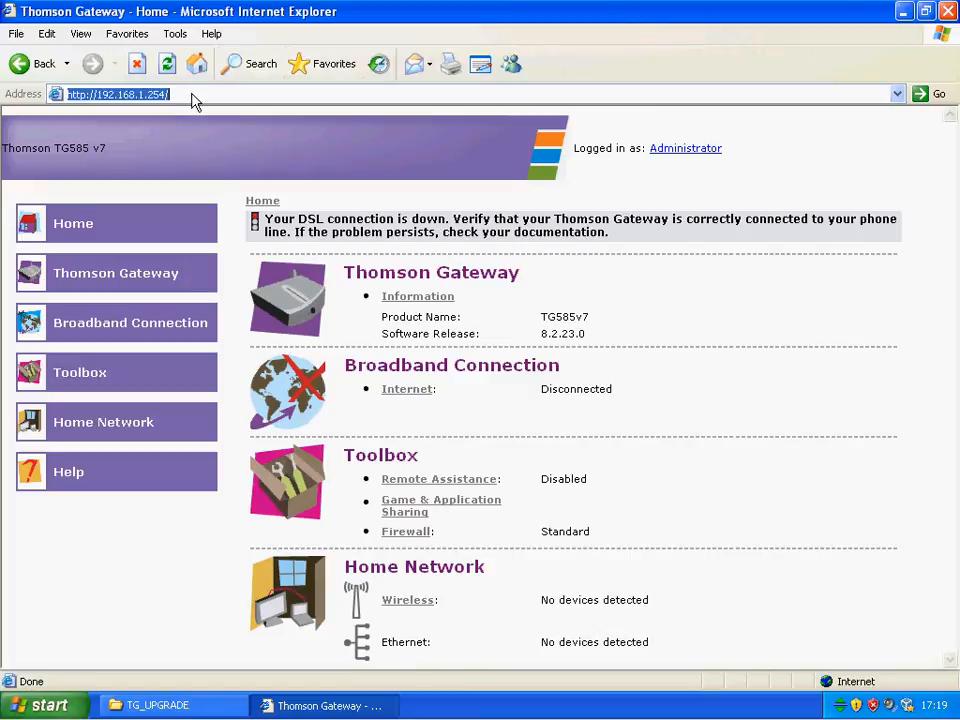
Reopen the BE Usergroup Technotes Modem_Firmware article from 'beuser' and view its wizard screenshots
text(beuser)
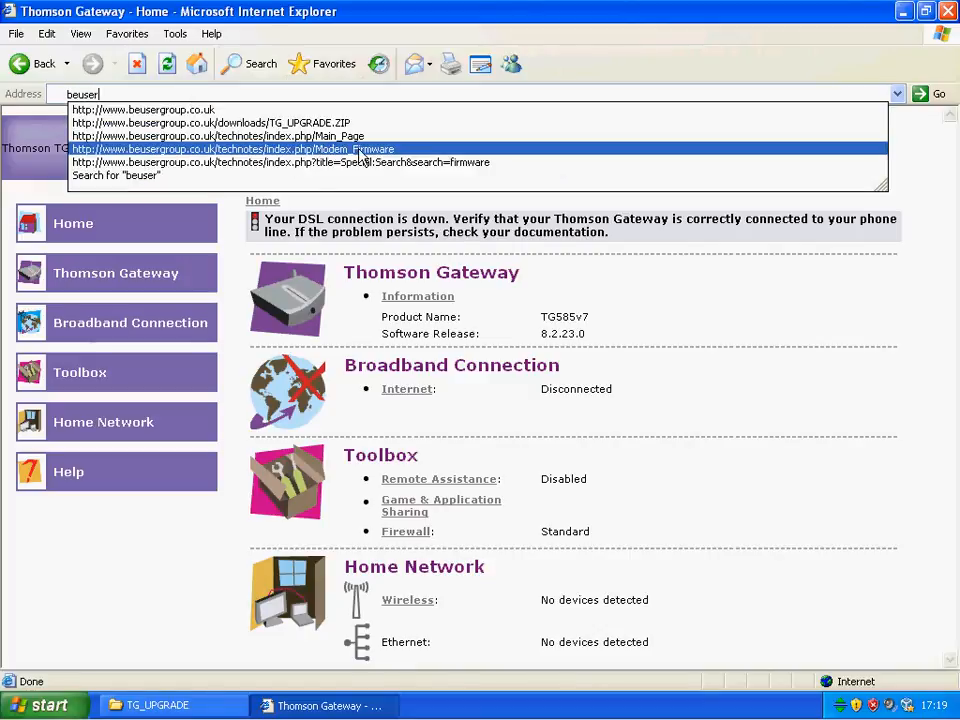
click(232, 148)
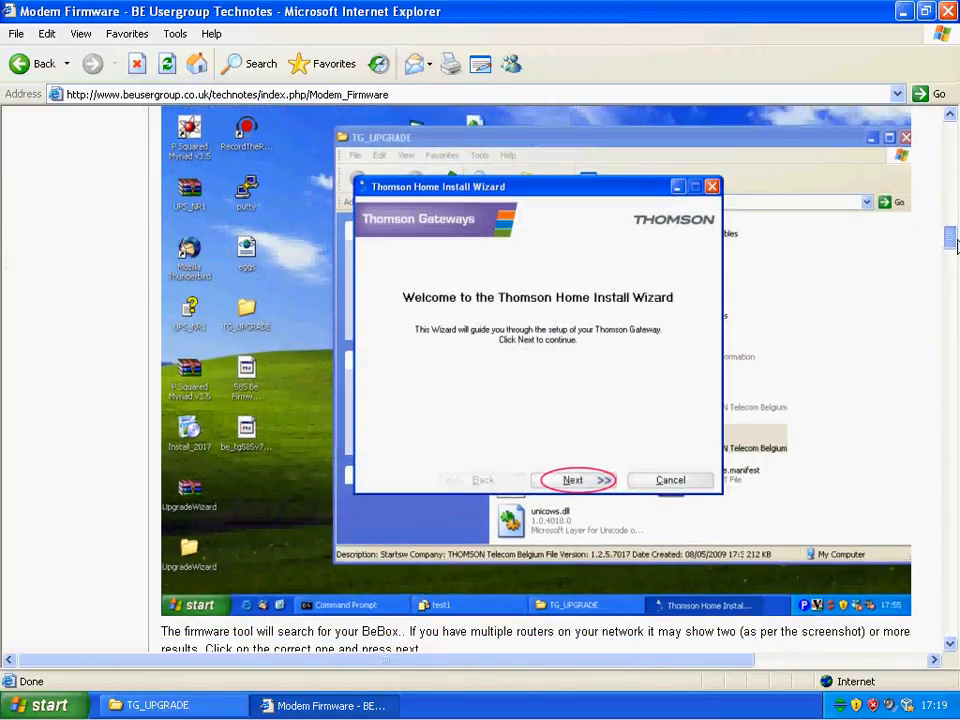
click(573, 480)
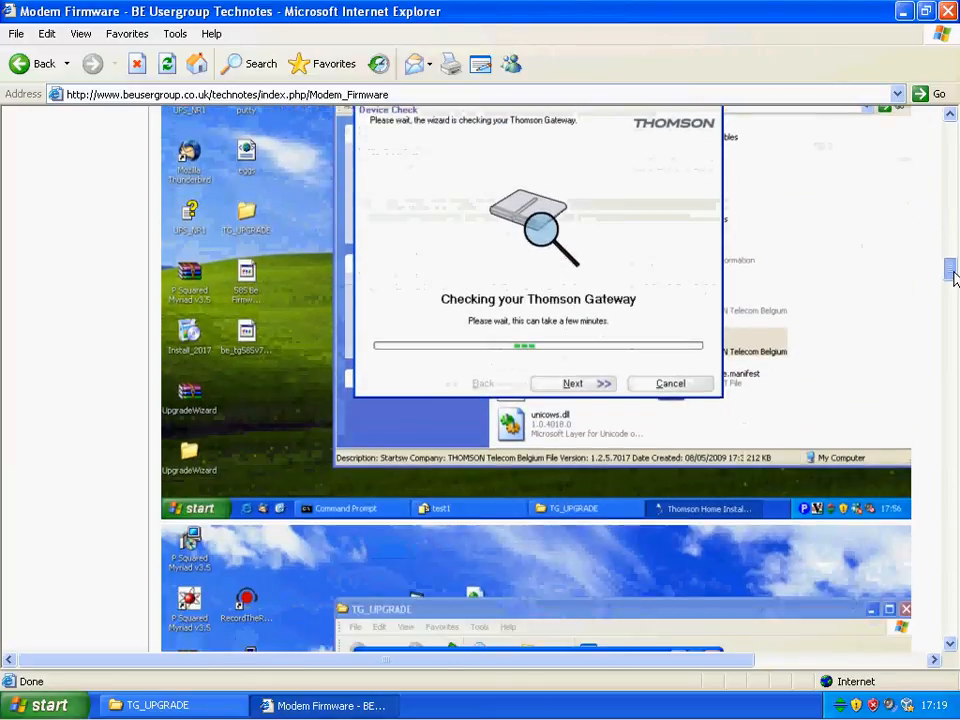